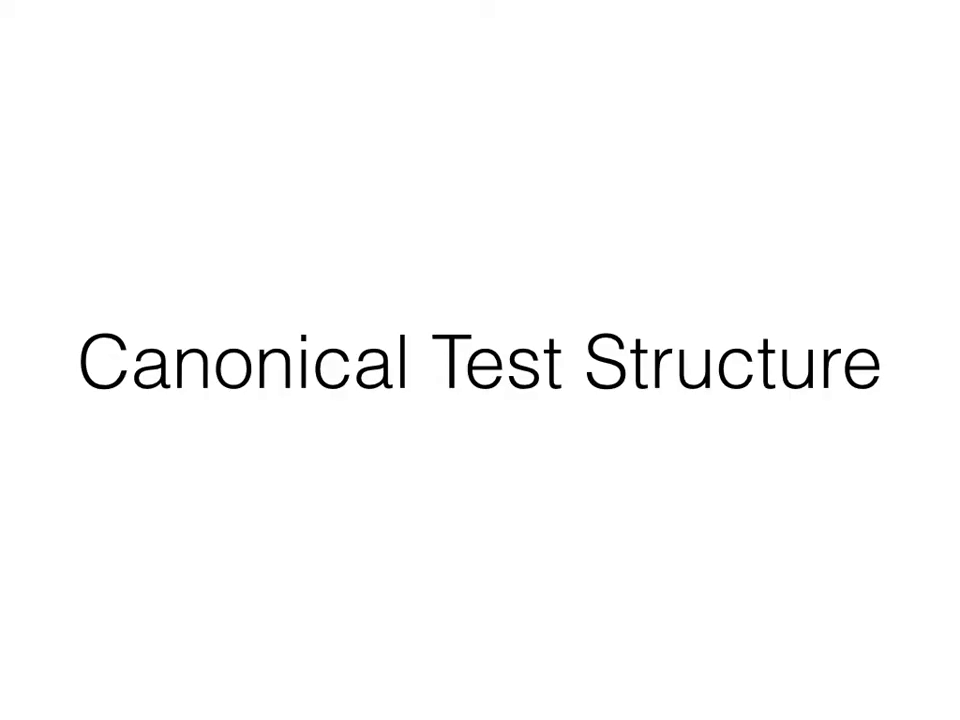
Advance the slideshow from the Canonical Test Structure title to the Pre-requisites slide.
{"action": "key", "text": "Right"}
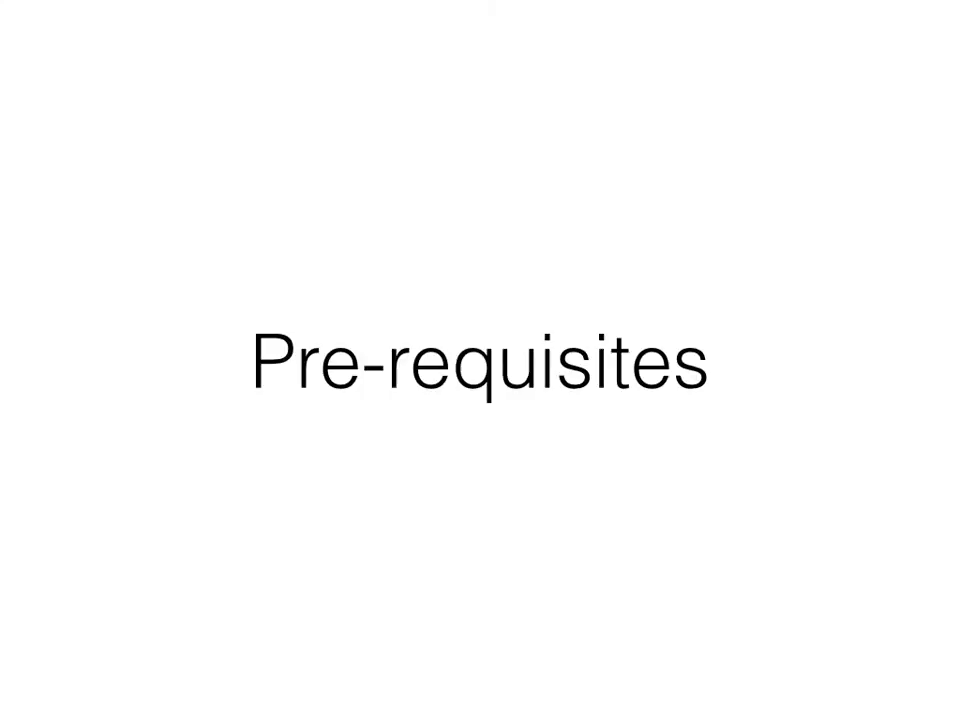